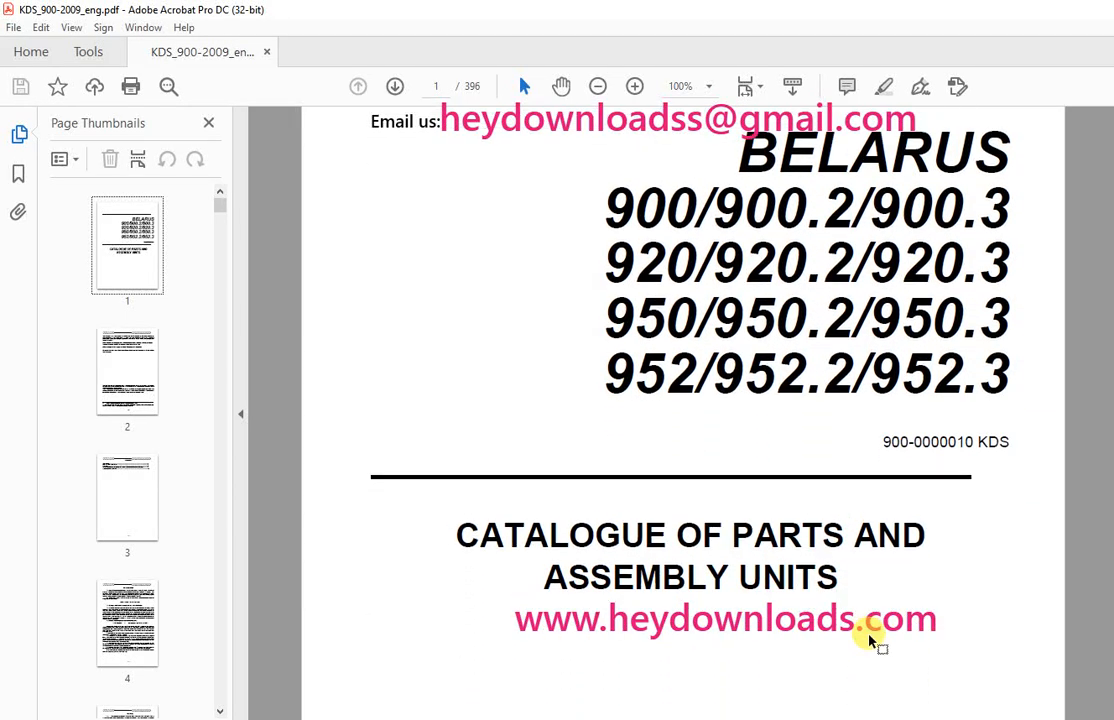
Read down the cover page to the catalogue title, then jump to the contents page
scroll(down, 3)
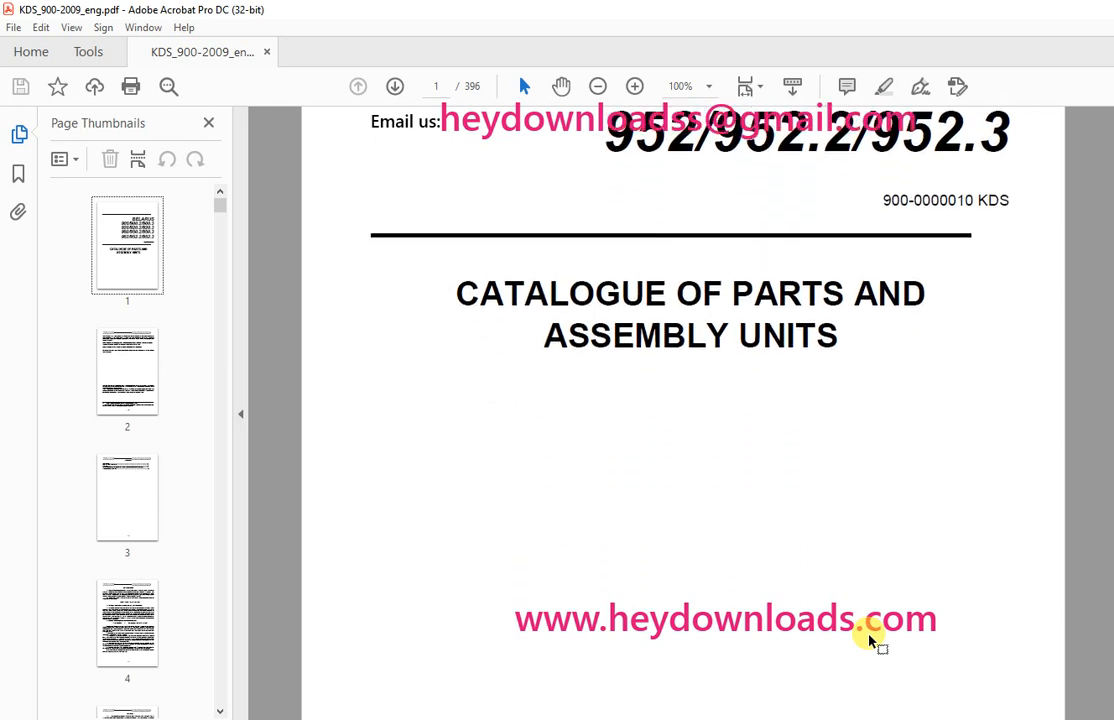
scroll(up, 3)
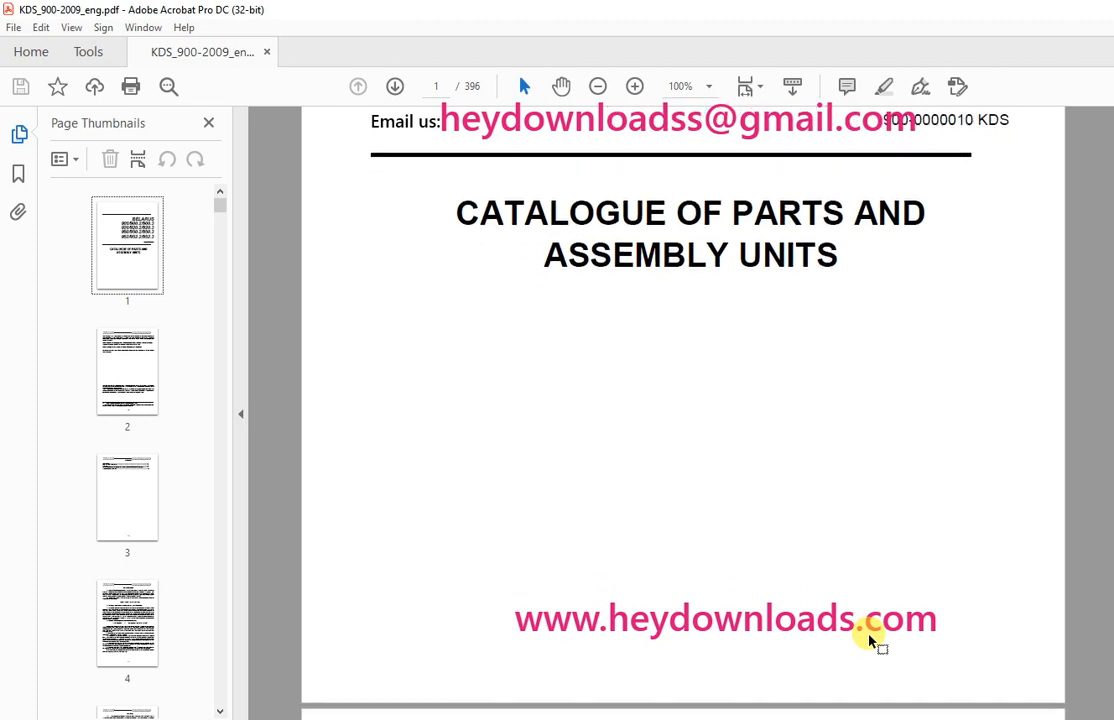
scroll(down, 3)
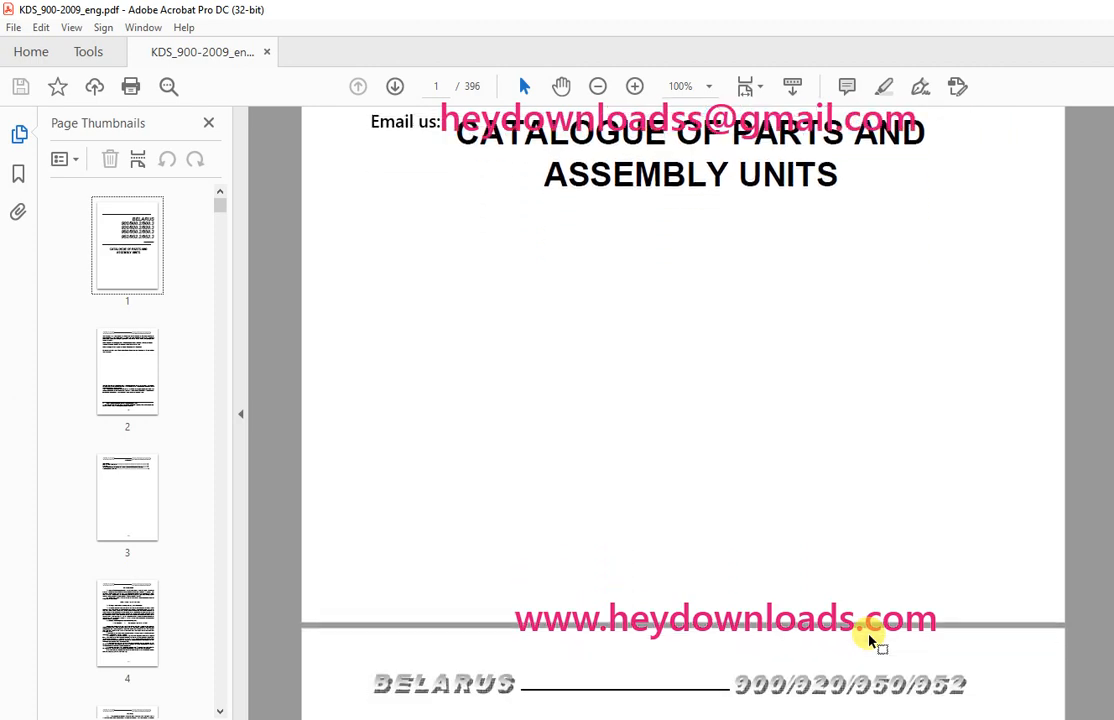
click(128, 496)
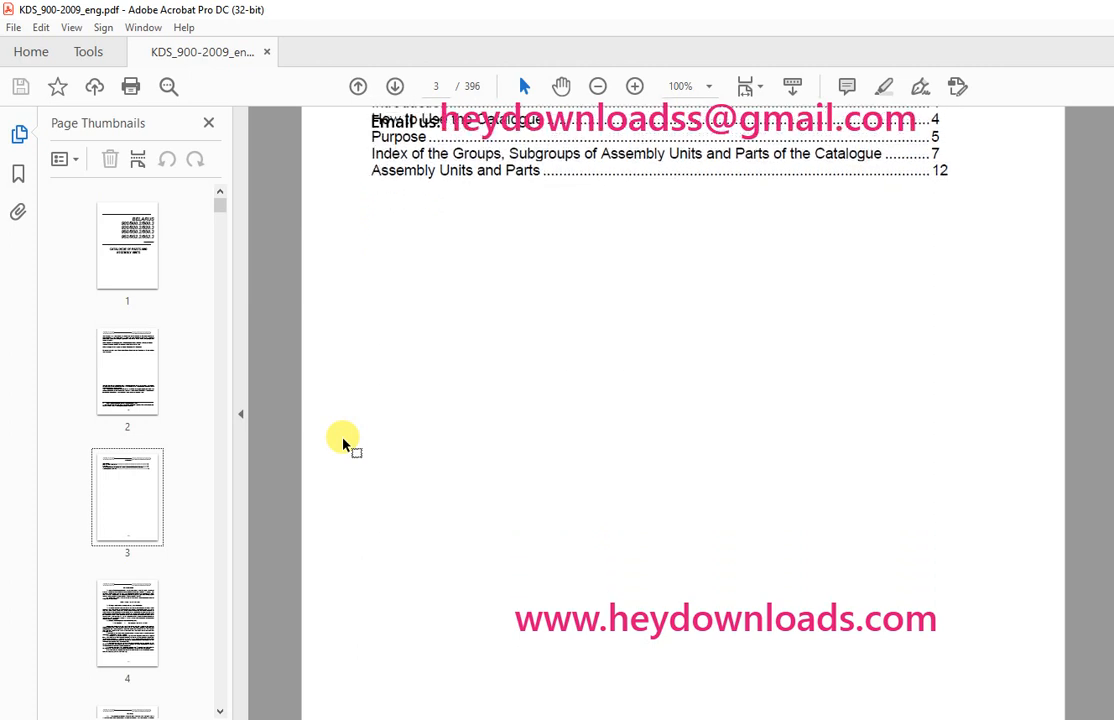
Scroll over page 3 to the end of its contents listing
scroll(up, 3)
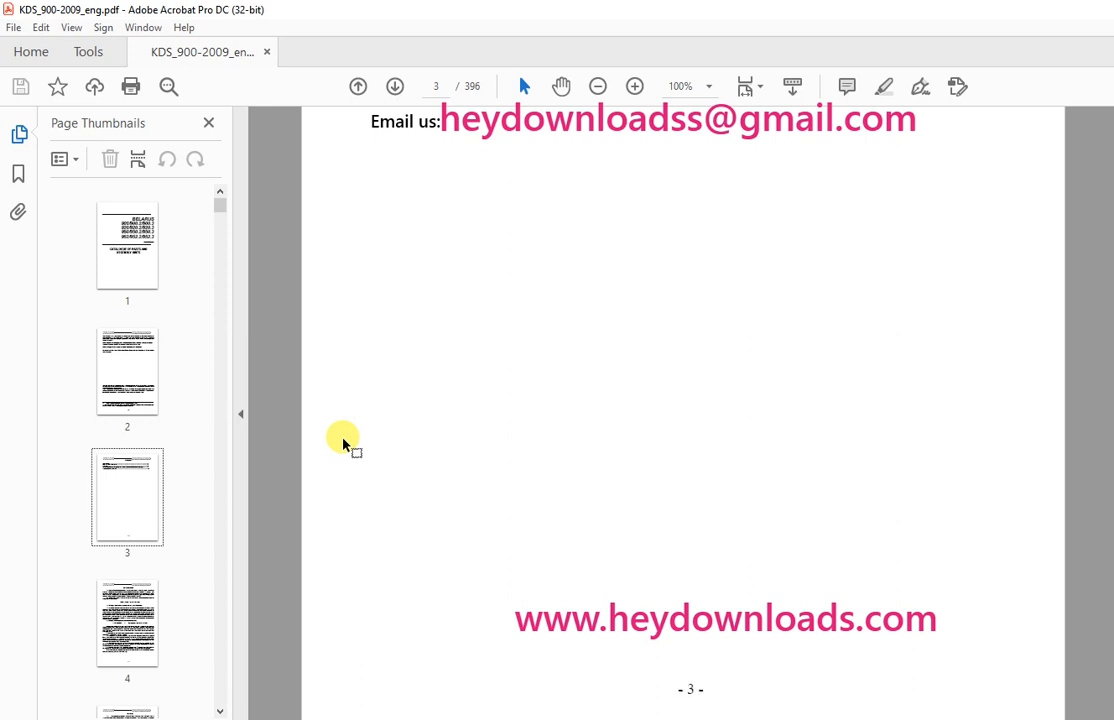
scroll(down, 3)
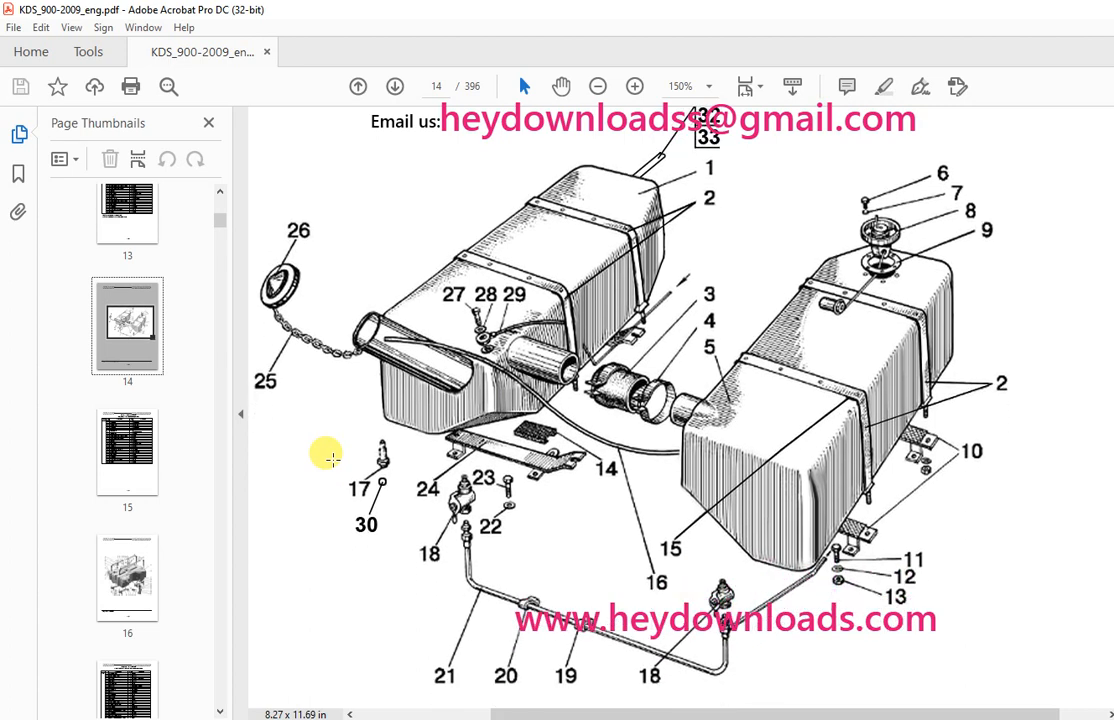
Browse the exploded parts diagrams on pages 14, 38 and 136 toward page 276
scroll(up, 3)
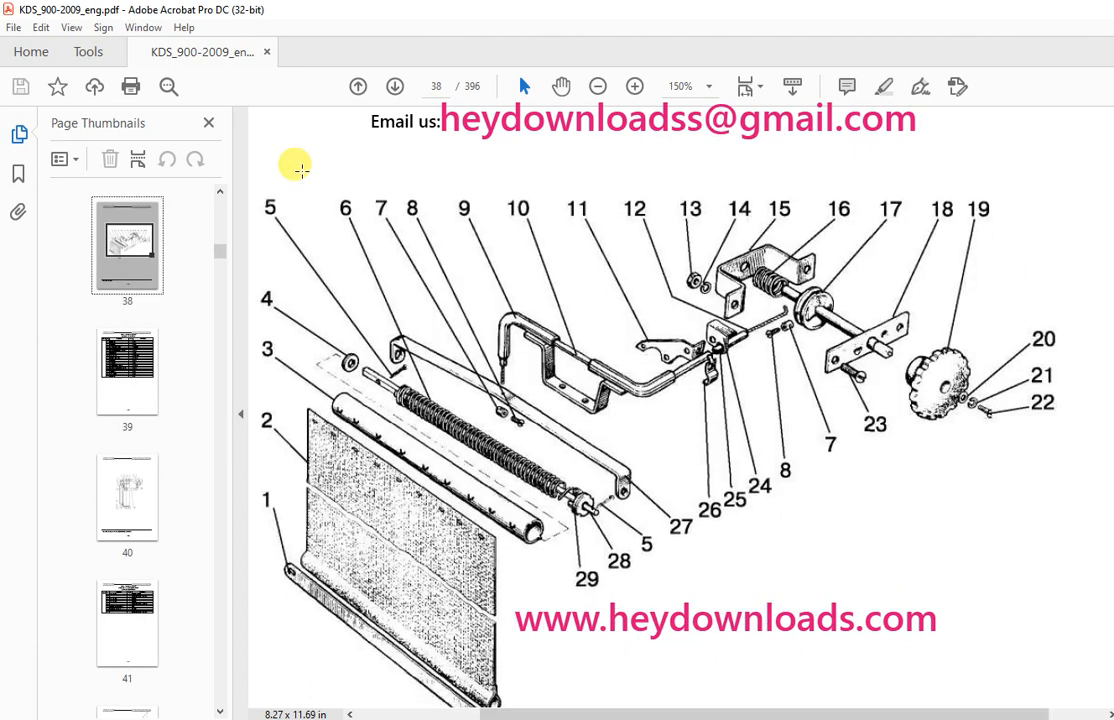
scroll(down, 3)
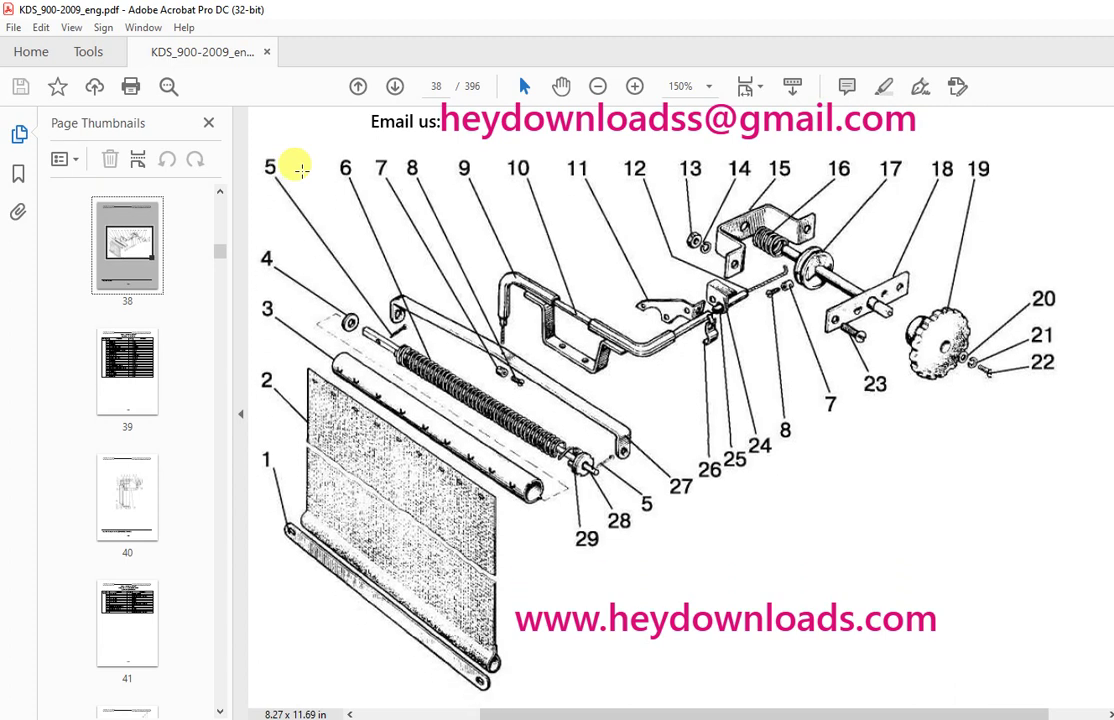
scroll(up, 3)
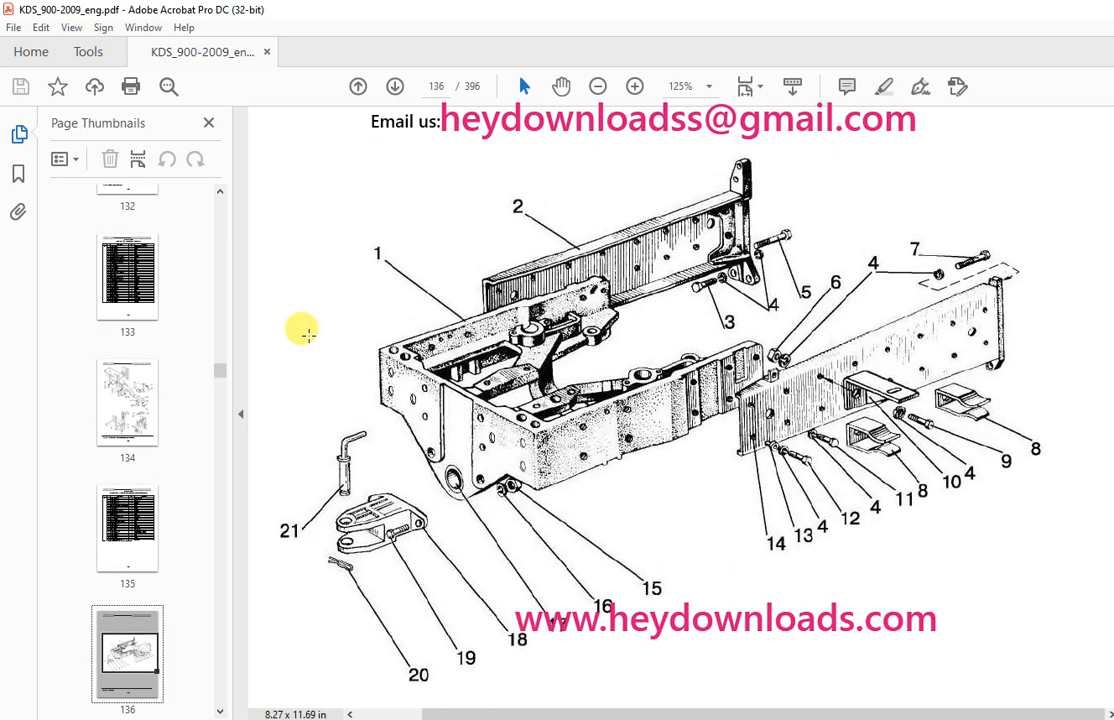
scroll(down, 3)
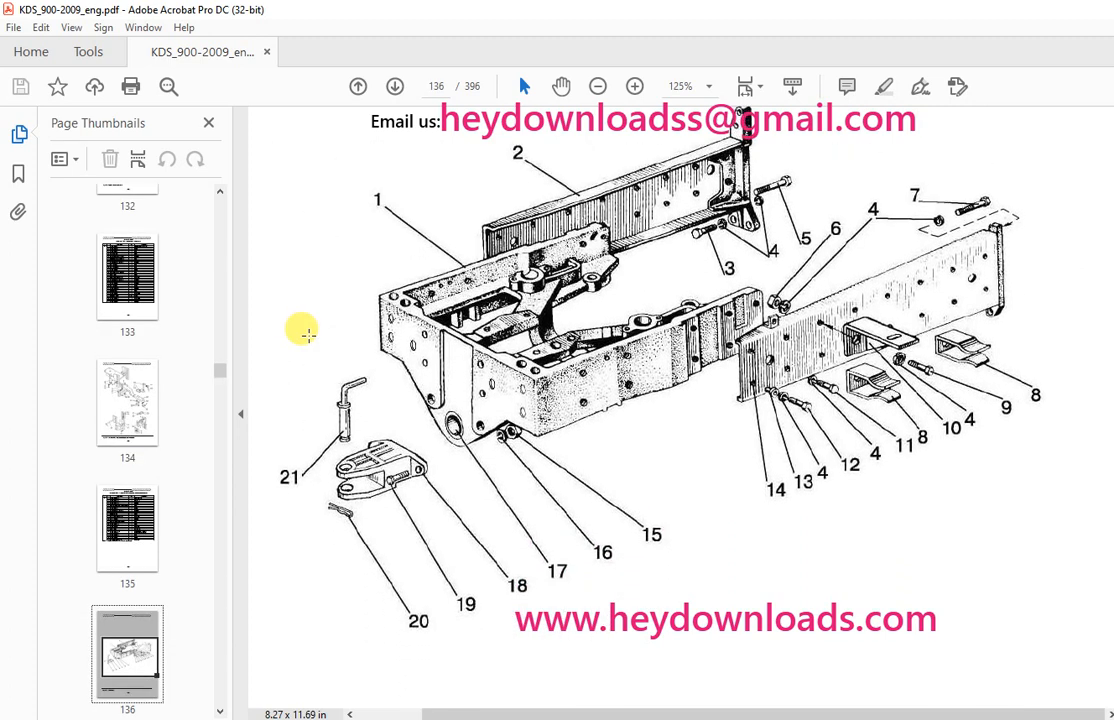
scroll(down, 3)
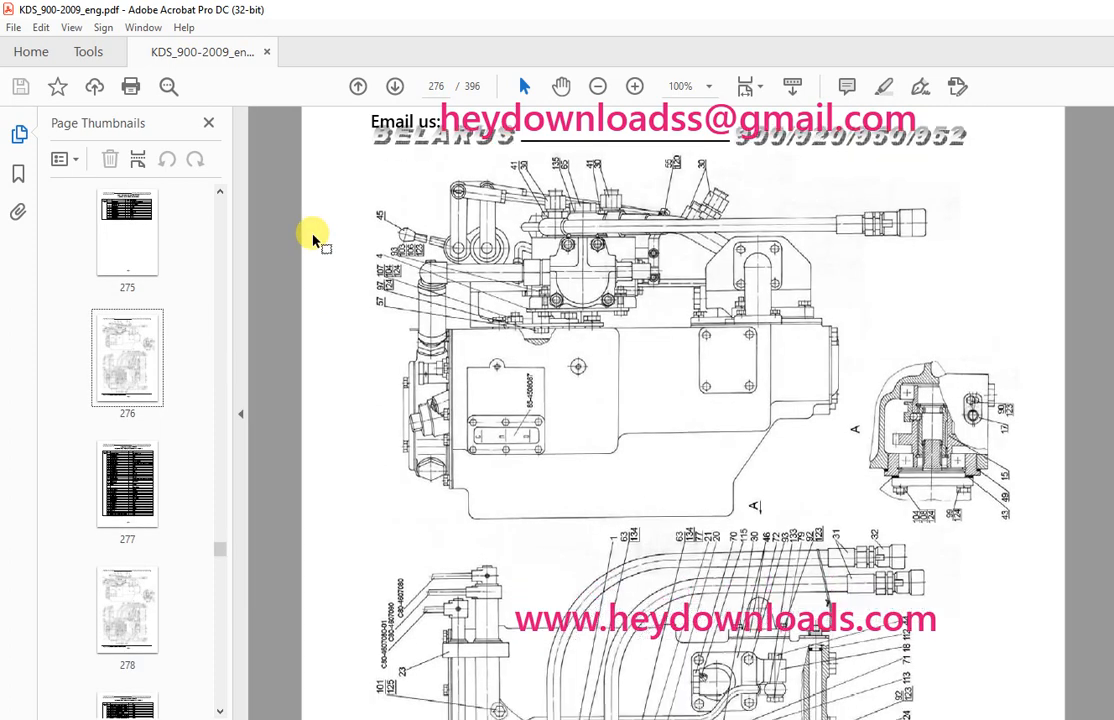
Scroll down the page 276 hydraulic system diagram to its Fig. 46.6 caption
scroll(down, 3)
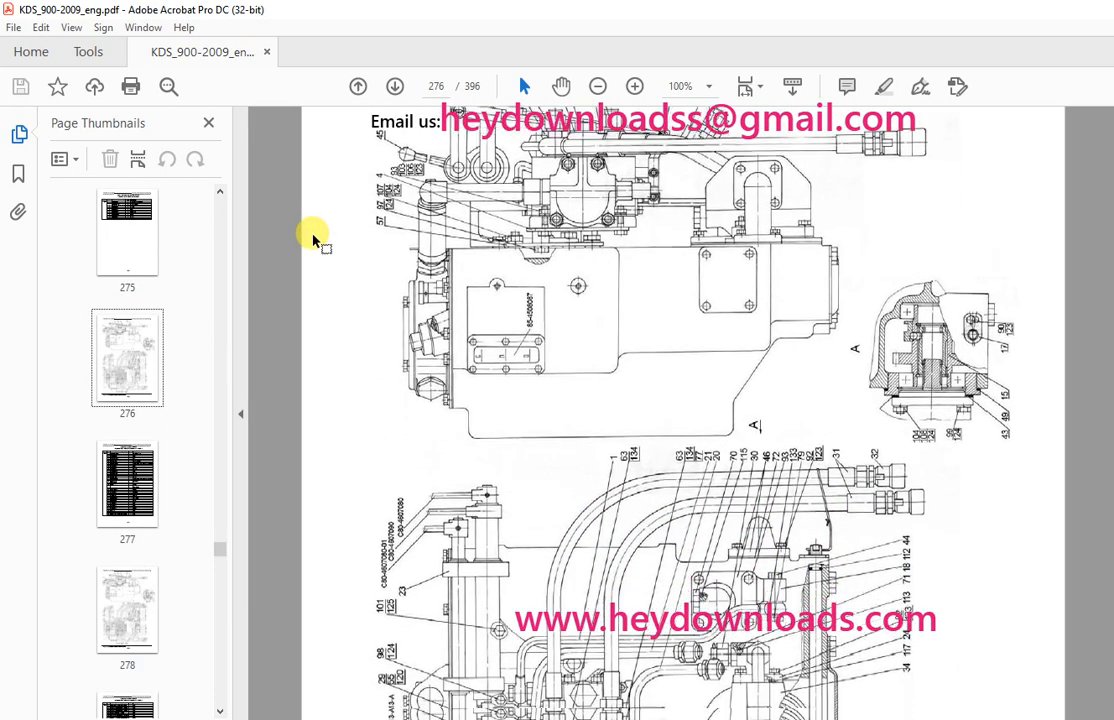
scroll(down, 3)
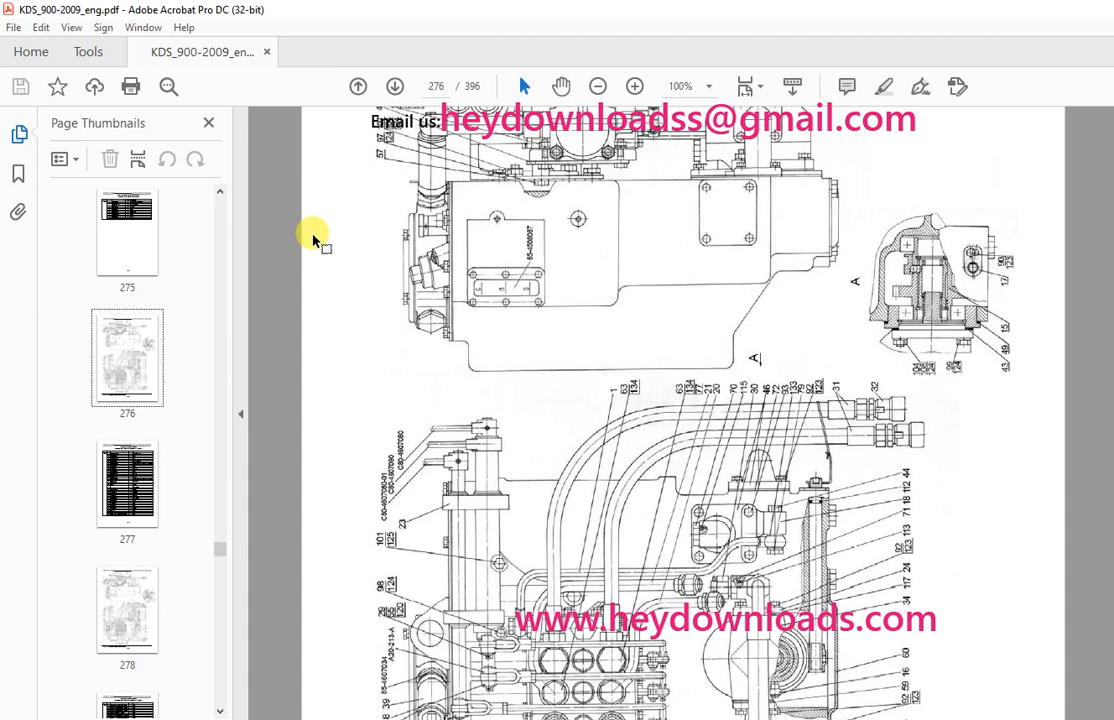
scroll(down, 3)
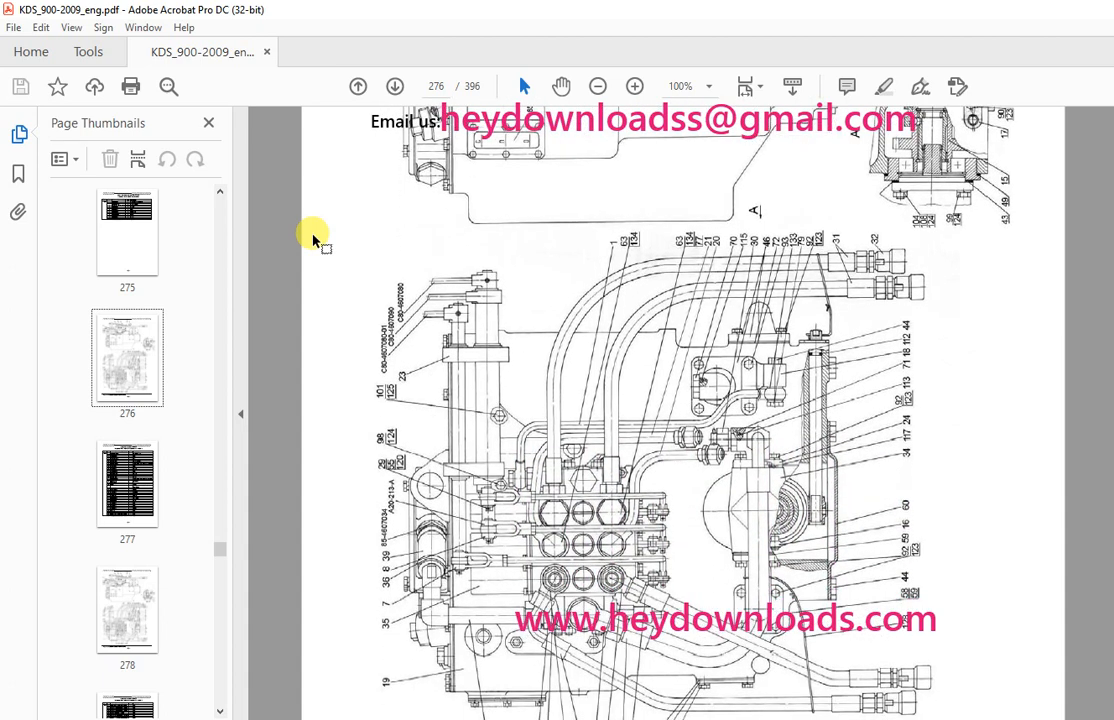
scroll(down, 3)
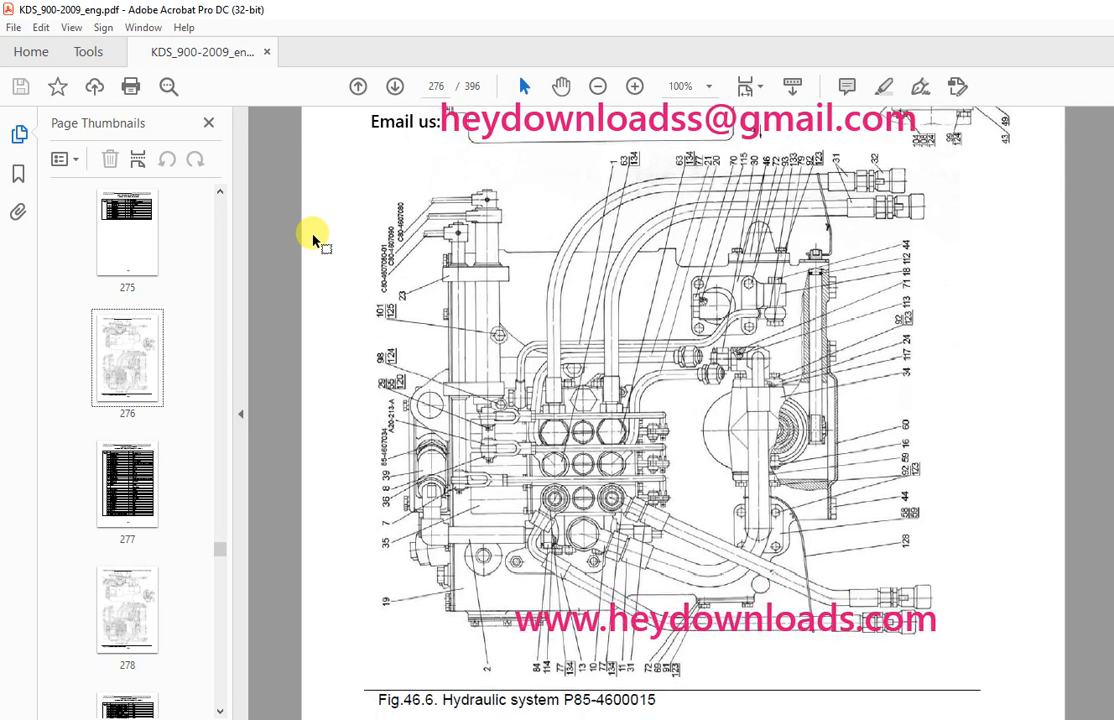
scroll(down, 3)
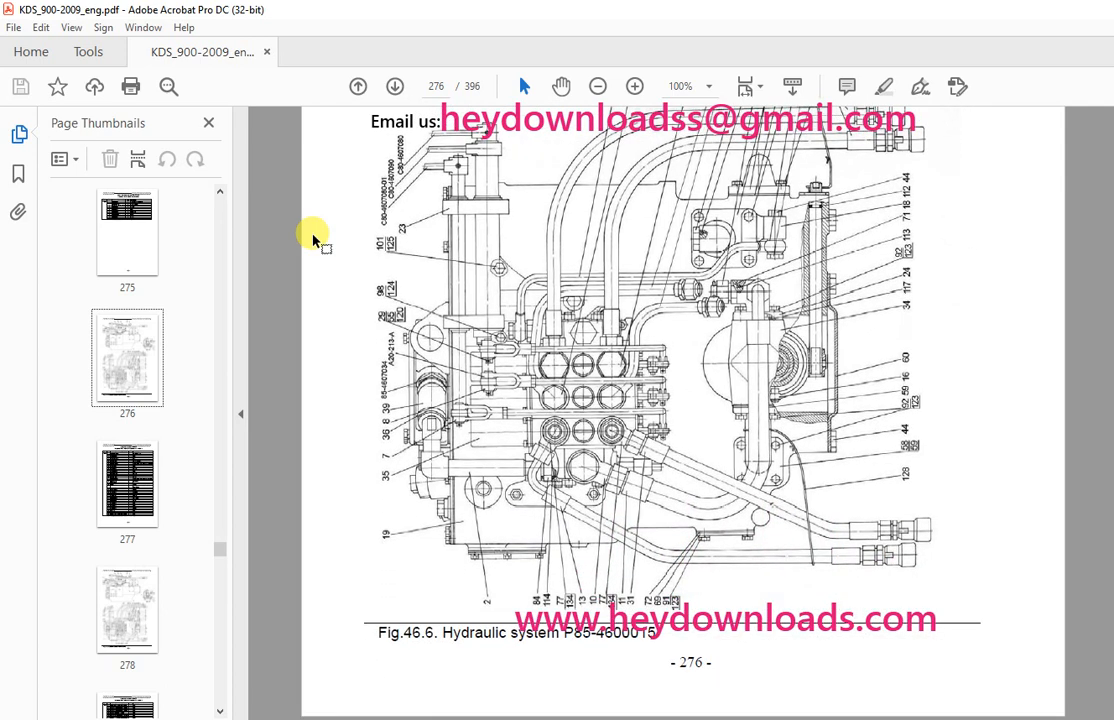
scroll(down, 3)
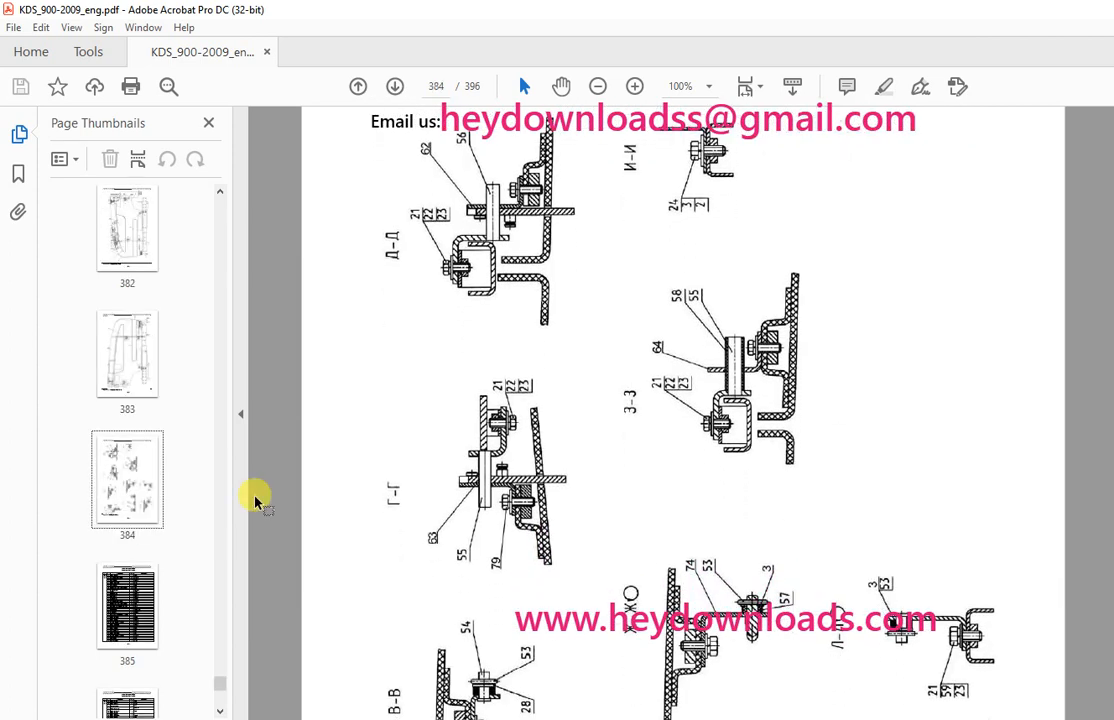
Scroll down the page 384 section drawings to the Fig. 84.2c Facing (sections) caption
scroll(down, 3)
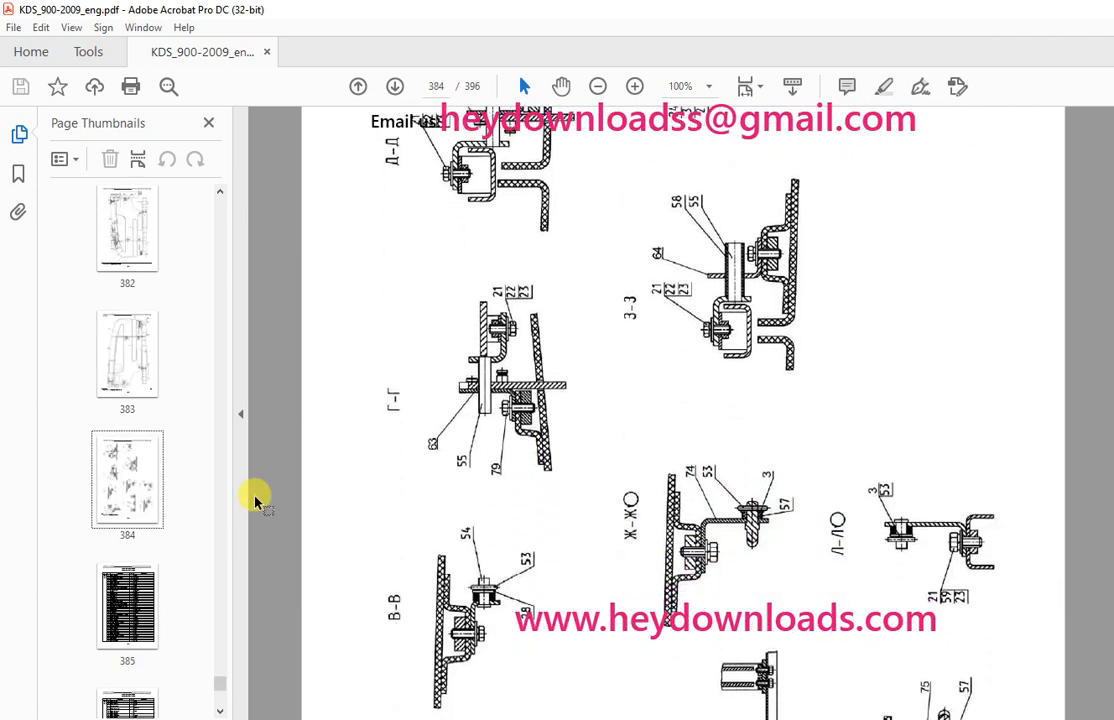
scroll(down, 3)
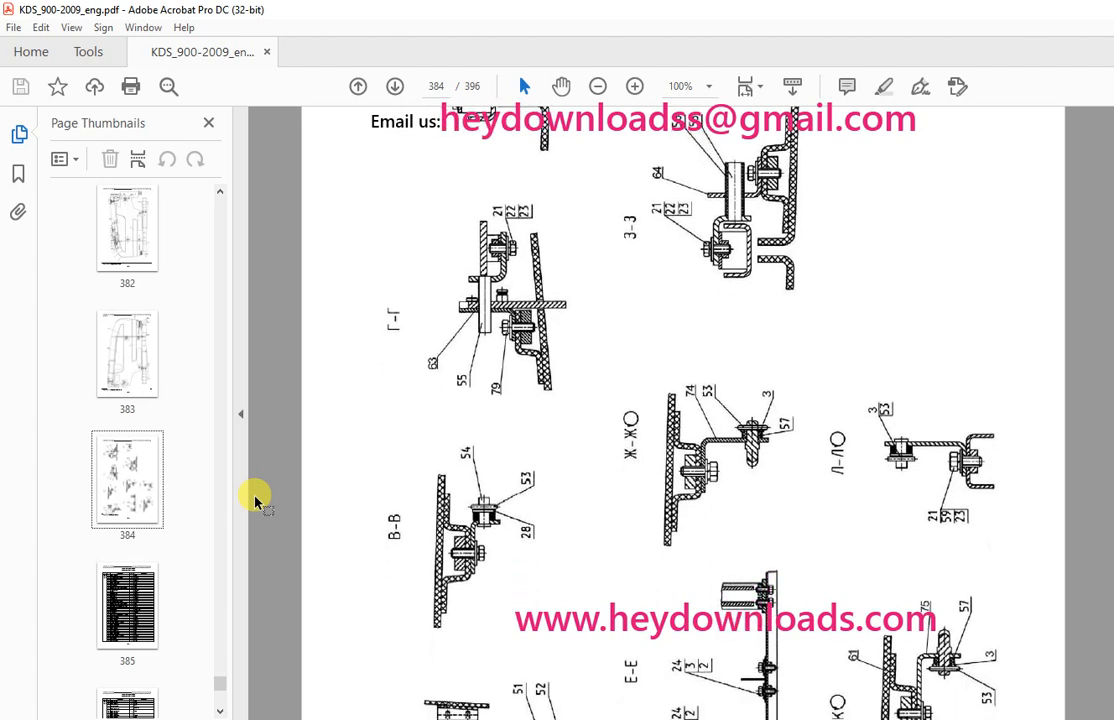
scroll(down, 3)
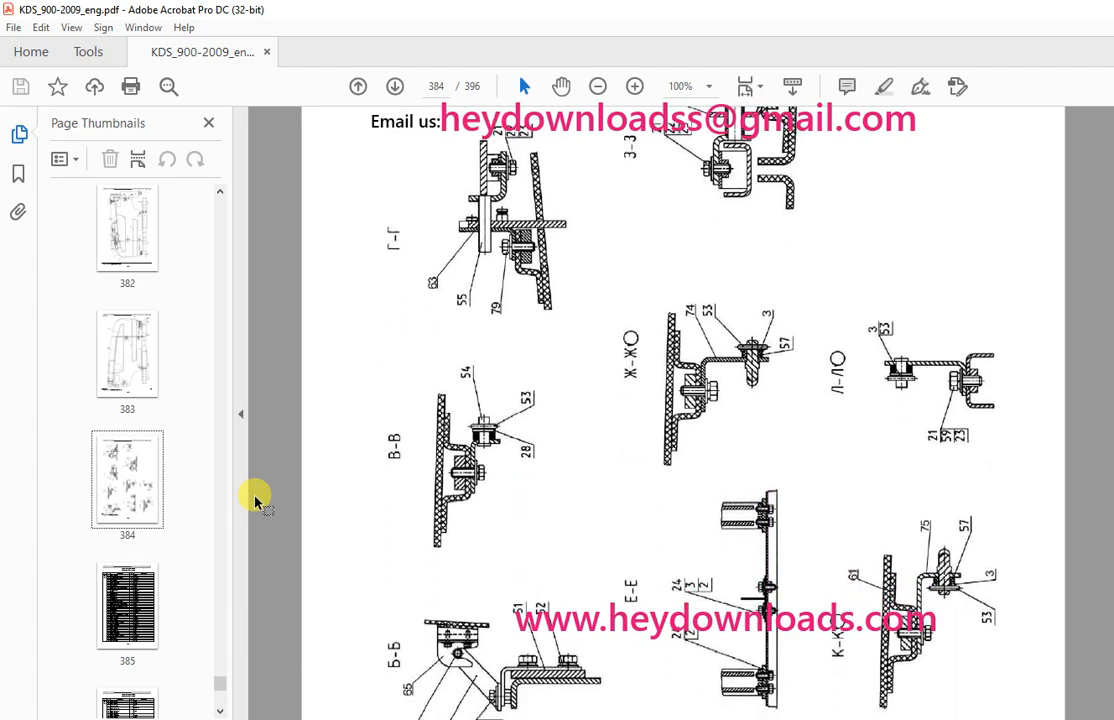
scroll(down, 3)
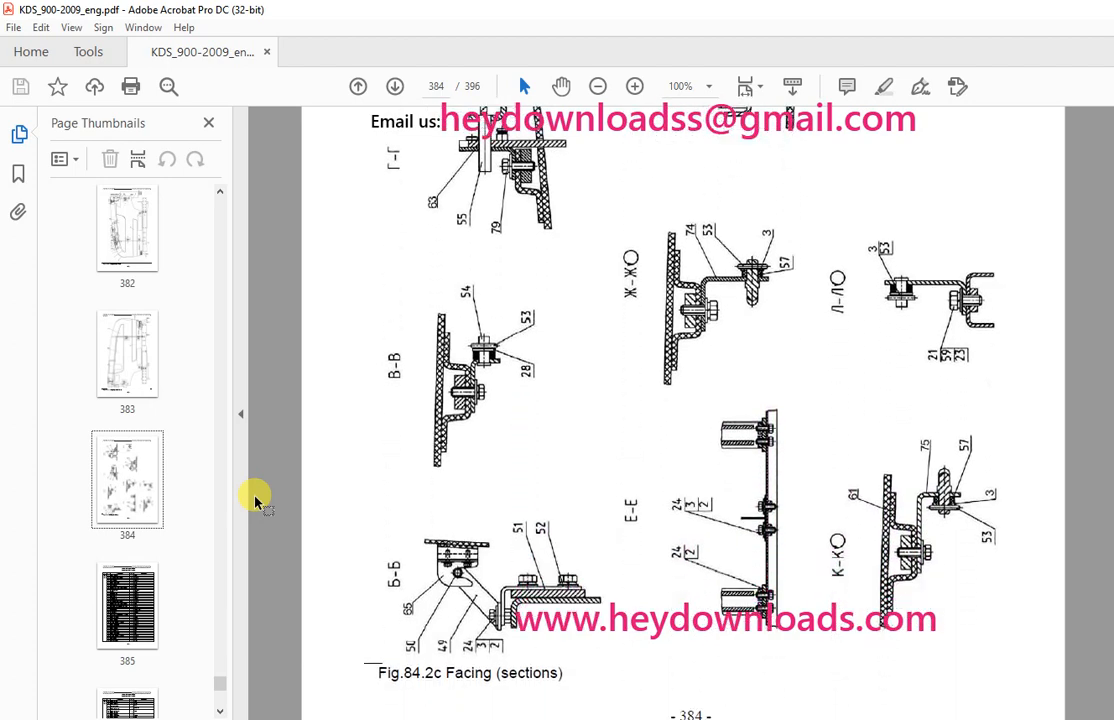